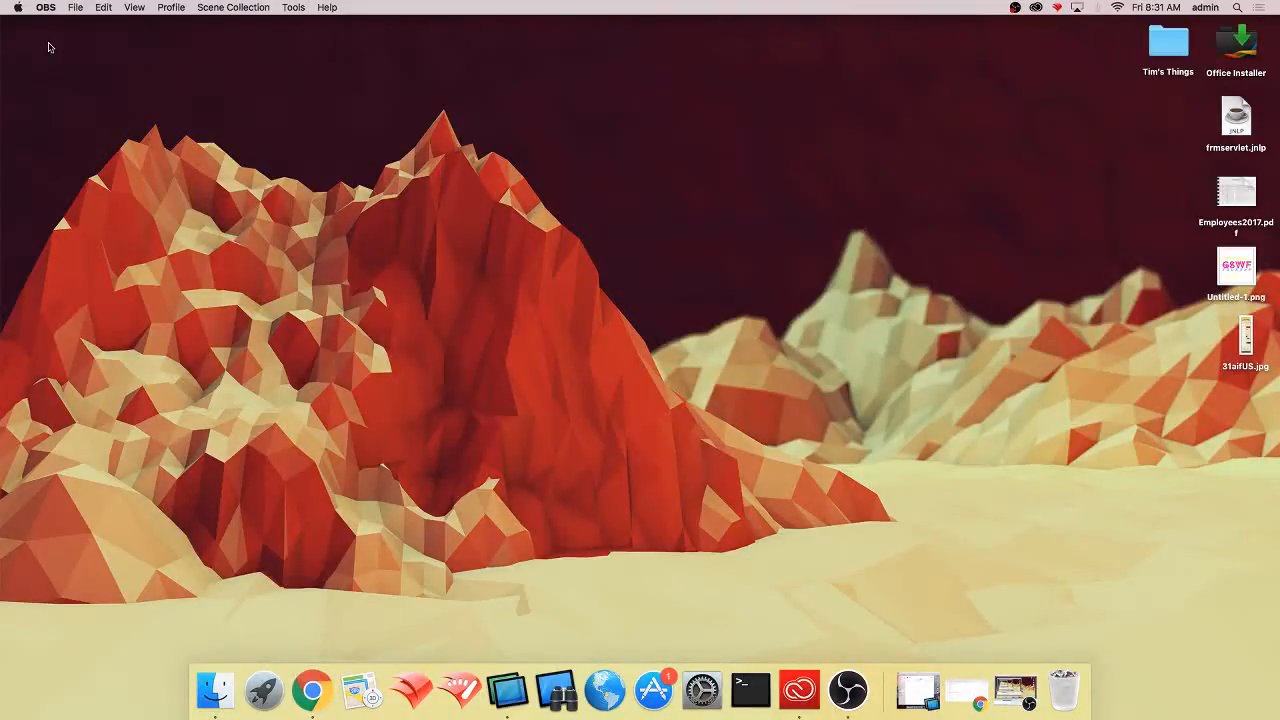
mouse_move(368, 308)
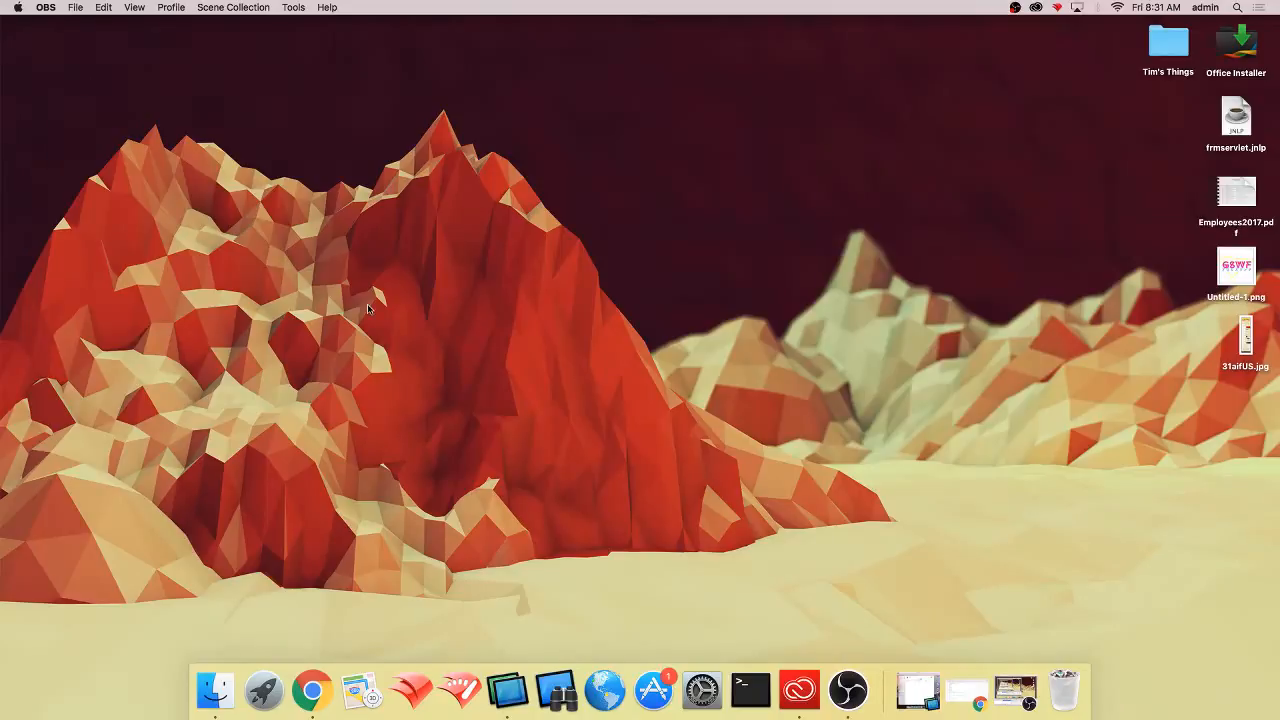
mouse_move(365, 313)
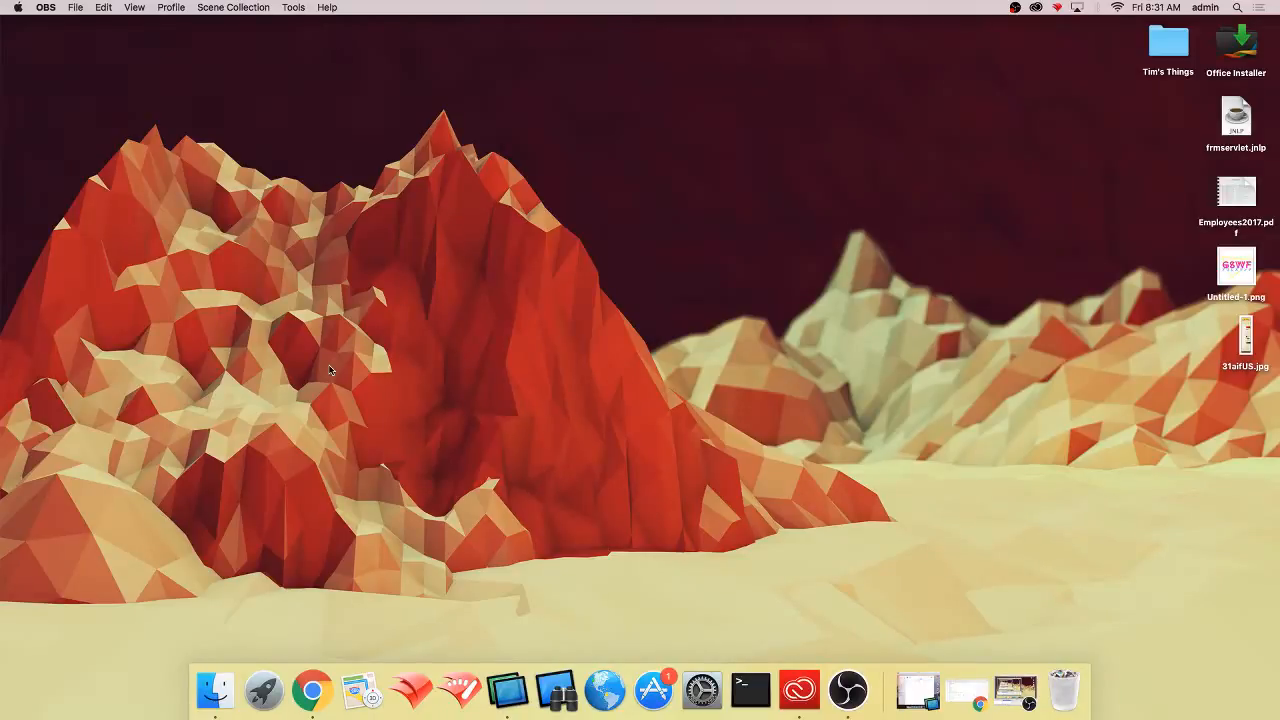
mouse_move(263, 690)
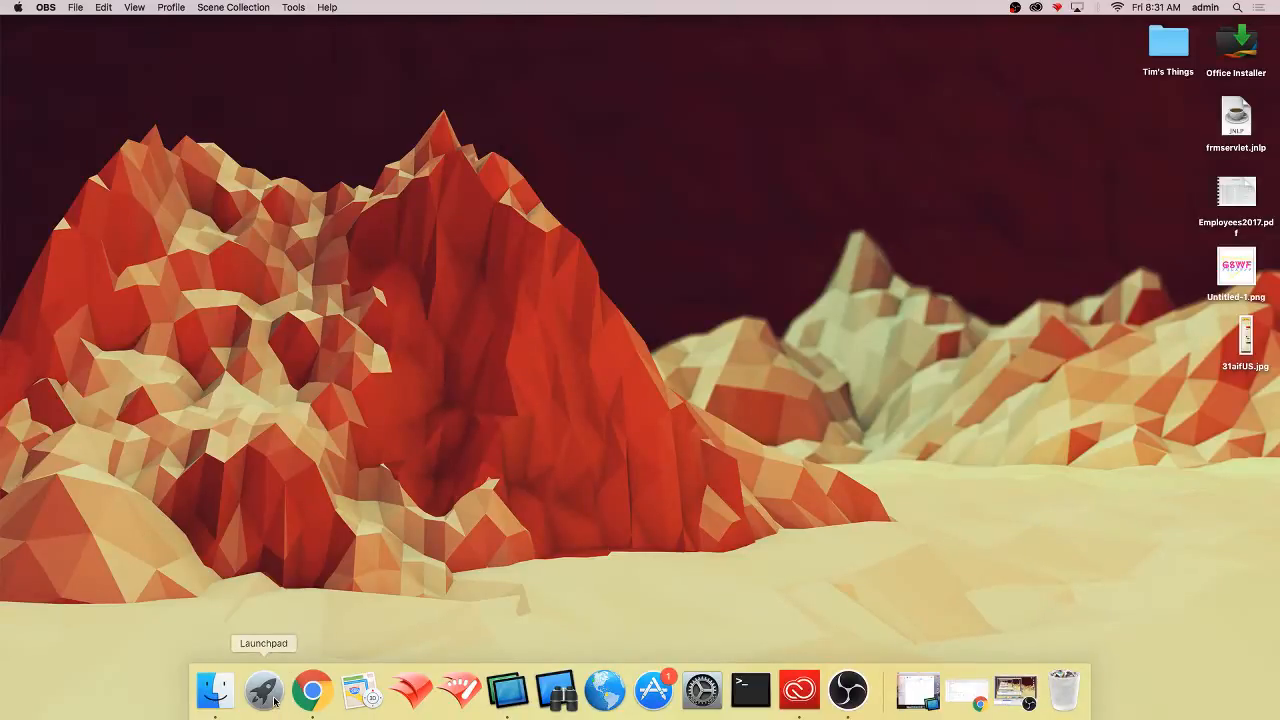
Step: Search Launchpad for "quick" to launch QuickTime Player
click(263, 690)
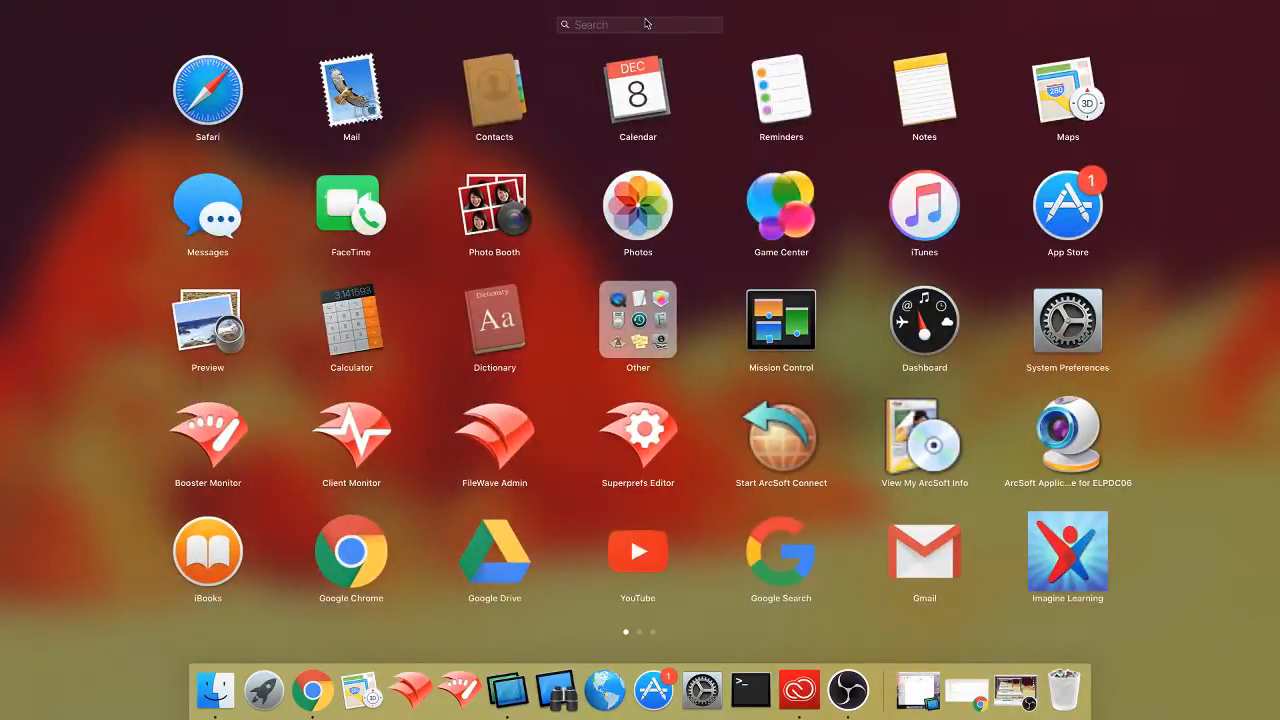
text(quc)
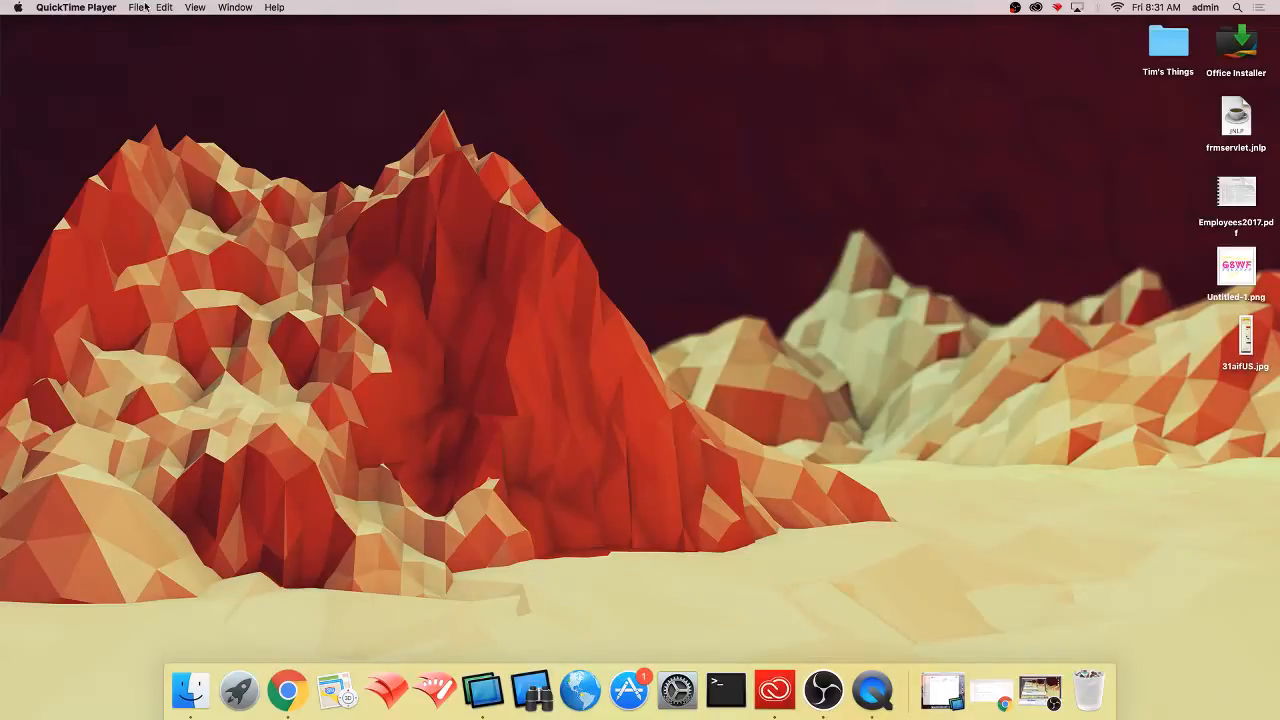
Step: Start a New Movie Recording and reveal its camera and microphone source options
click(163, 7)
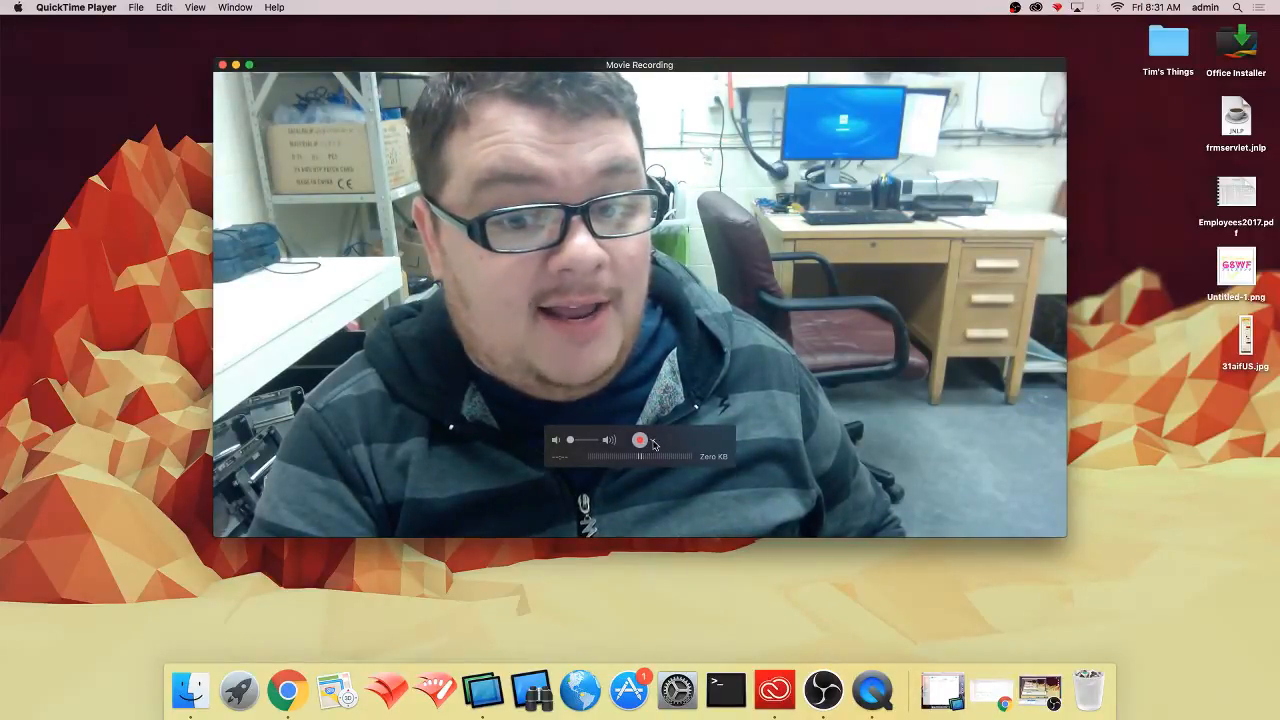
click(651, 440)
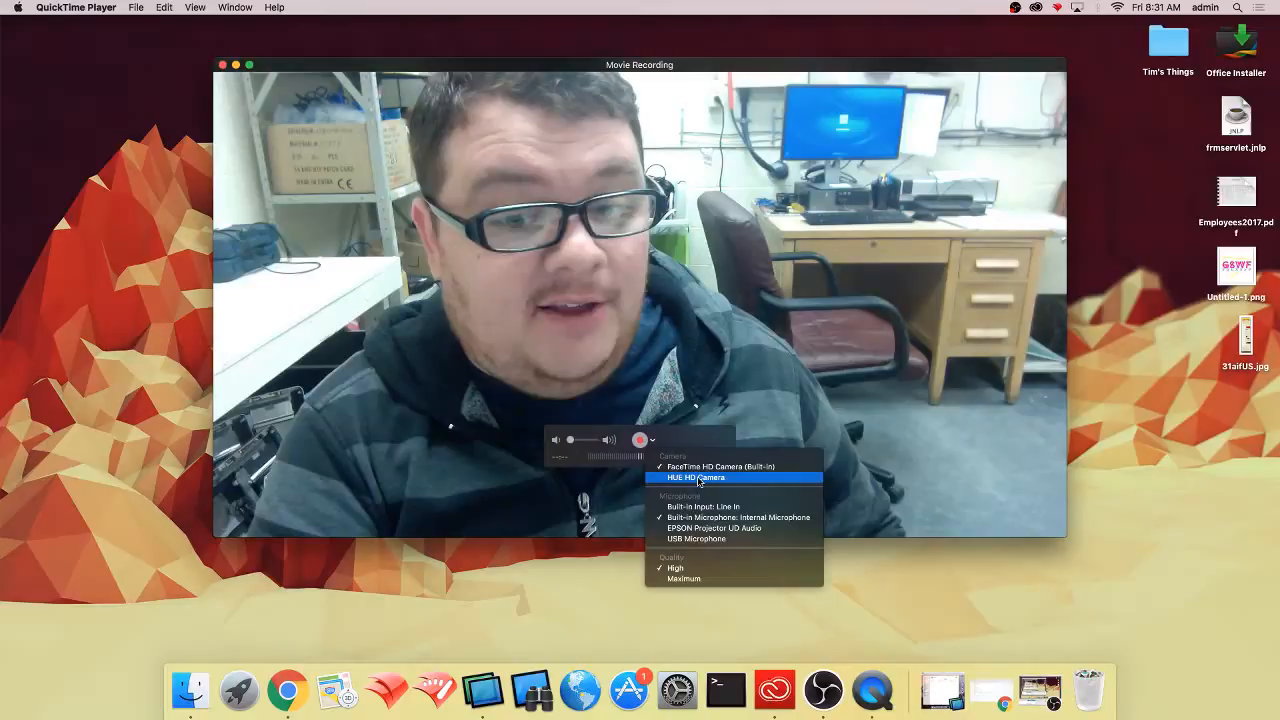
Step: Switch the recording camera to HUE HD Camera, then bring OBS to the front
click(695, 477)
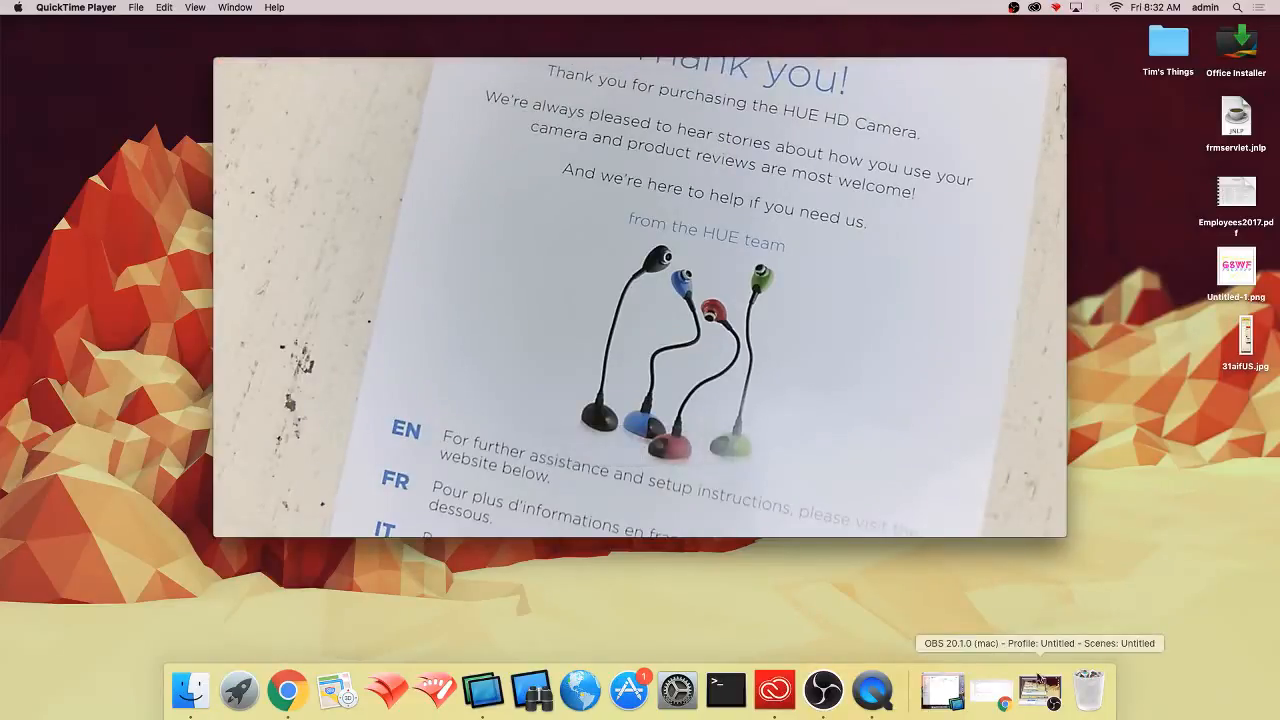
click(822, 690)
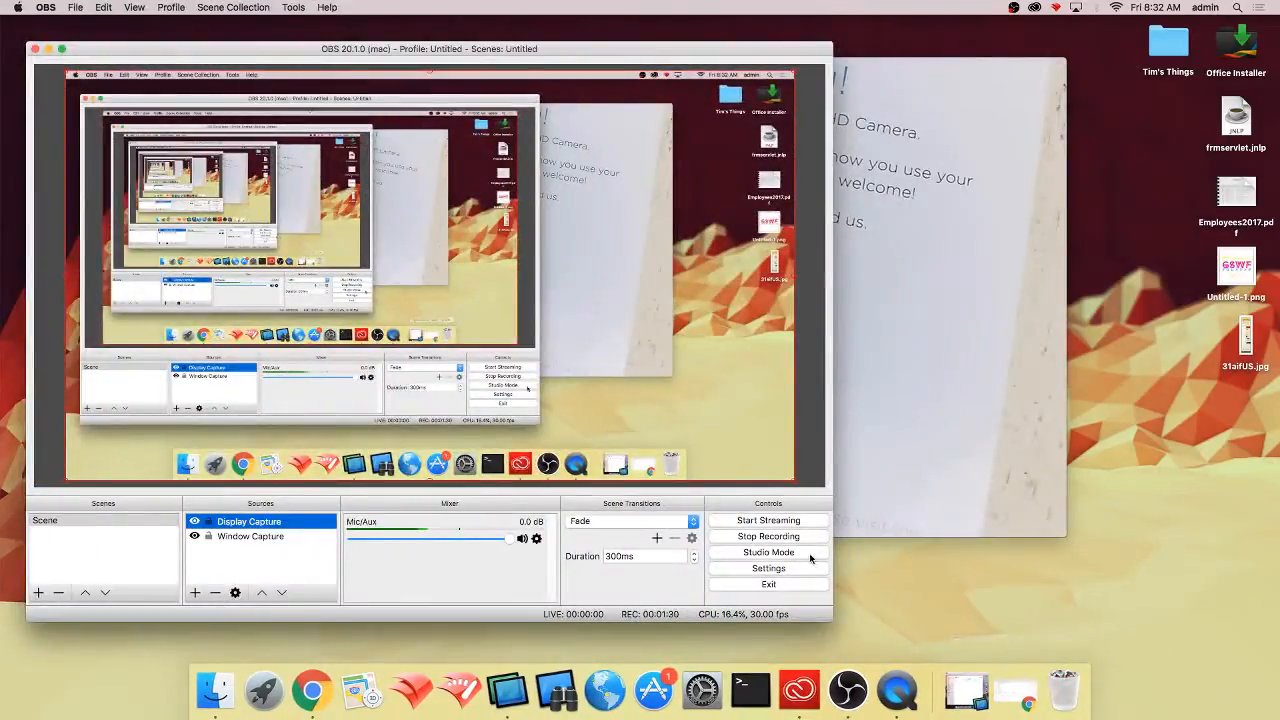